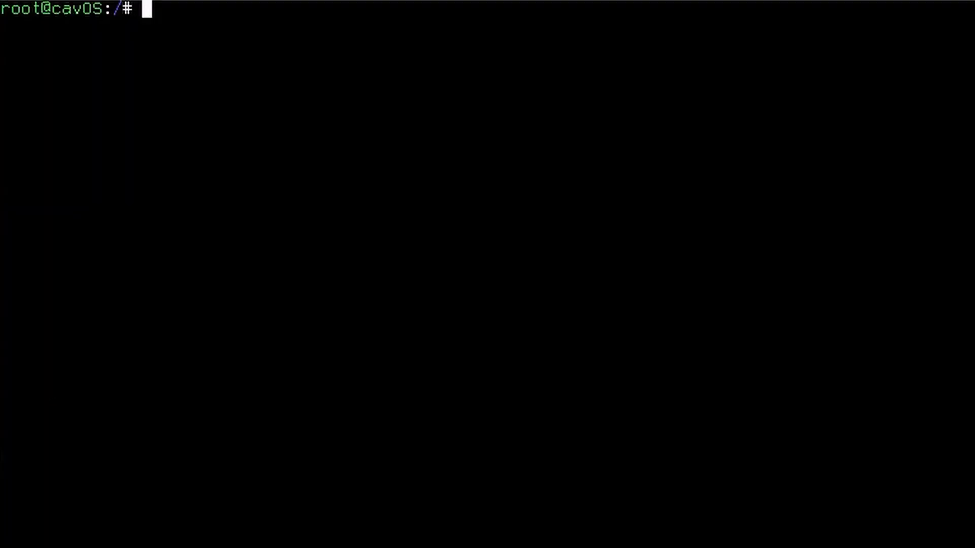
List the root directory in long format, then print files/ab.txt with cat
{"action": "type", "text": "ls -la"}
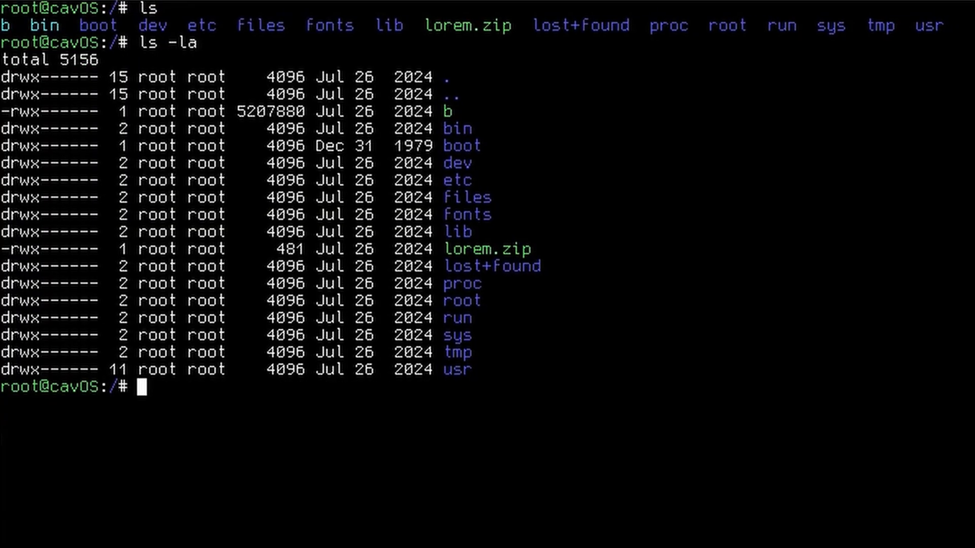
{"action": "type", "text": "cat files/ab.txt"}
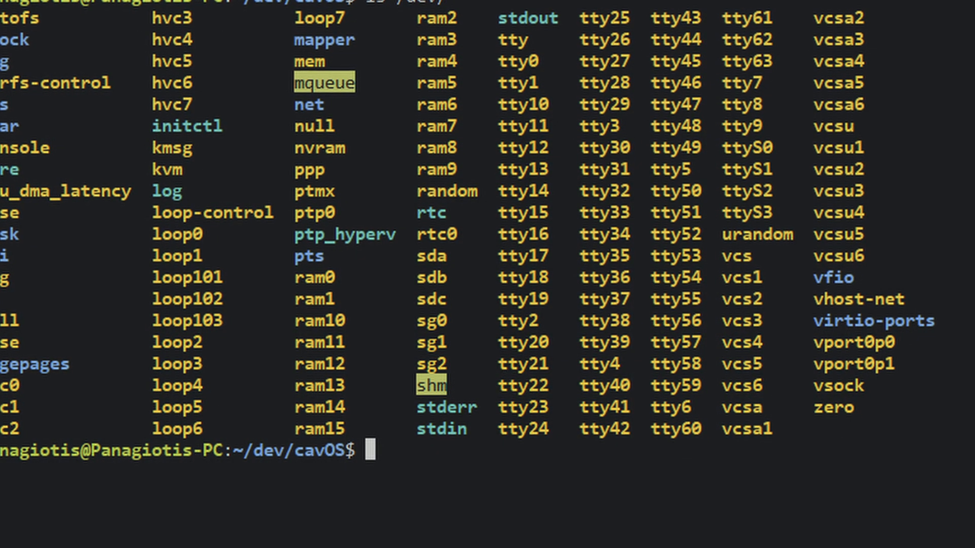
Scroll through the host's /dev device listing showing tty, ram, loop and vcs entries
{"action": "scroll", "scroll_direction": "down", "scroll_amount": 3}
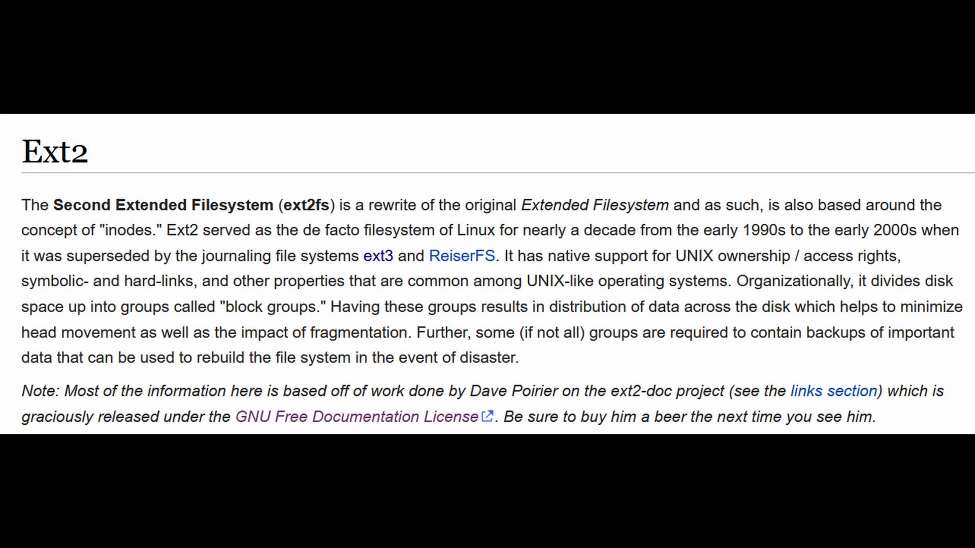
Highlight the Ext2 introduction text on the OSDev Wiki page and read further down
{"action": "left_click_drag", "start_coordinate": [65, 256], "coordinate": [359, 255]}
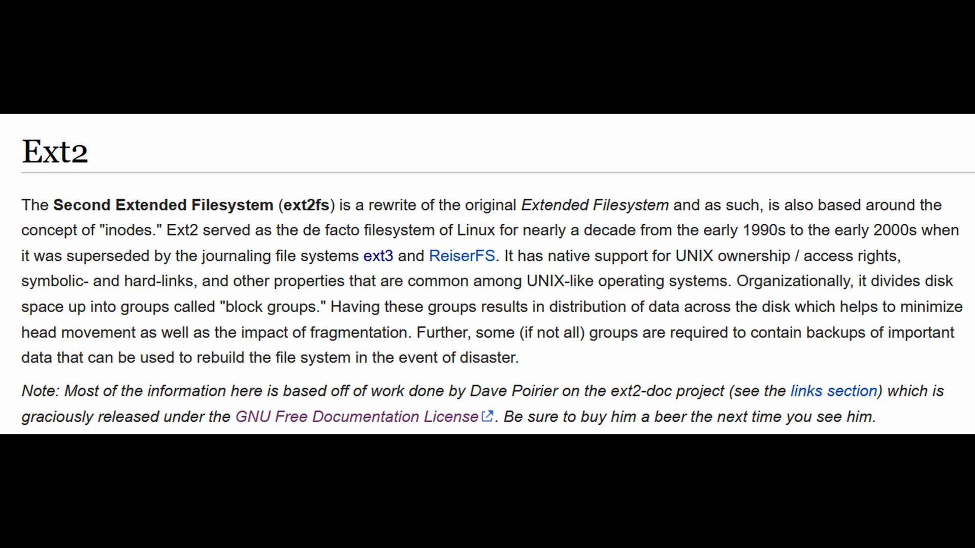
{"action": "scroll", "scroll_direction": "down", "scroll_amount": 3}
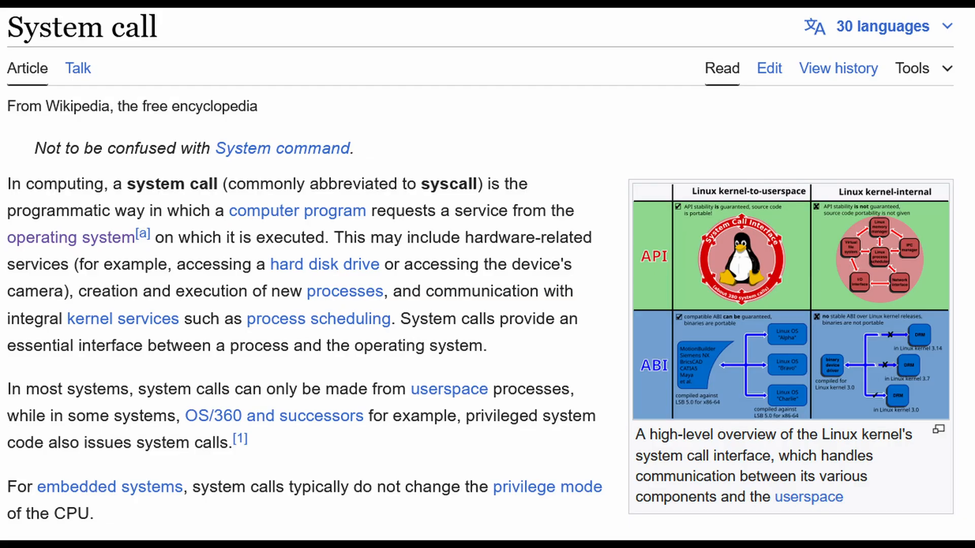
Select text in the Wikipedia System call article near its overview diagram
{"action": "left_click_drag", "start_coordinate": [218, 210], "coordinate": [159, 238]}
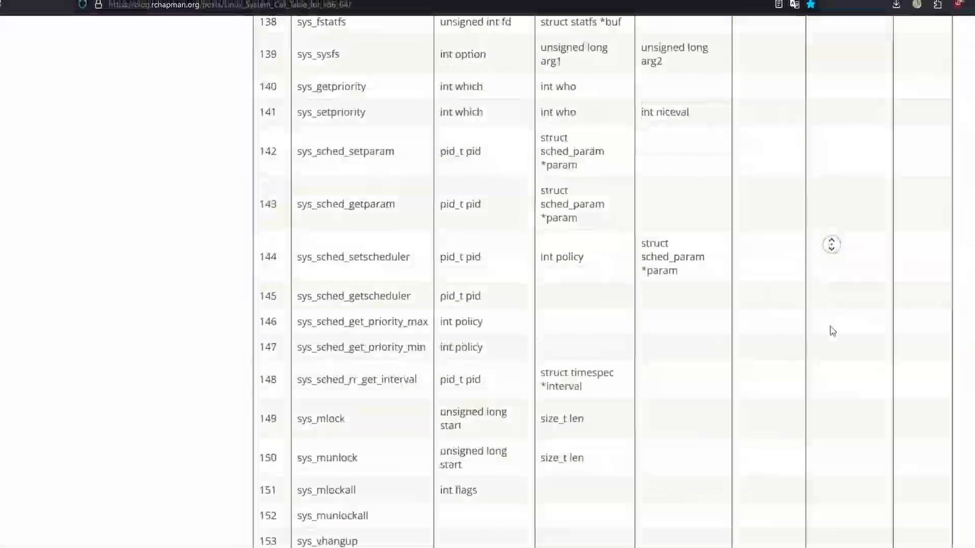
Scroll through the Linux x86_64 system call table past entries like sys_mlock
{"action": "scroll", "scroll_direction": "down", "scroll_amount": 3}
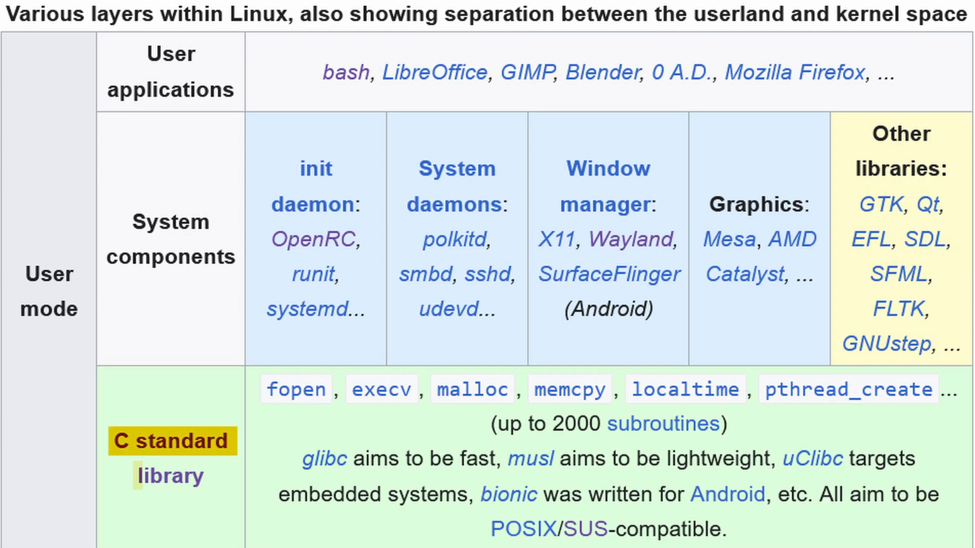
Point at the C standard library row naming glibc, musl, uClibc and bionic
{"action": "left_click", "coordinate": [325, 459]}
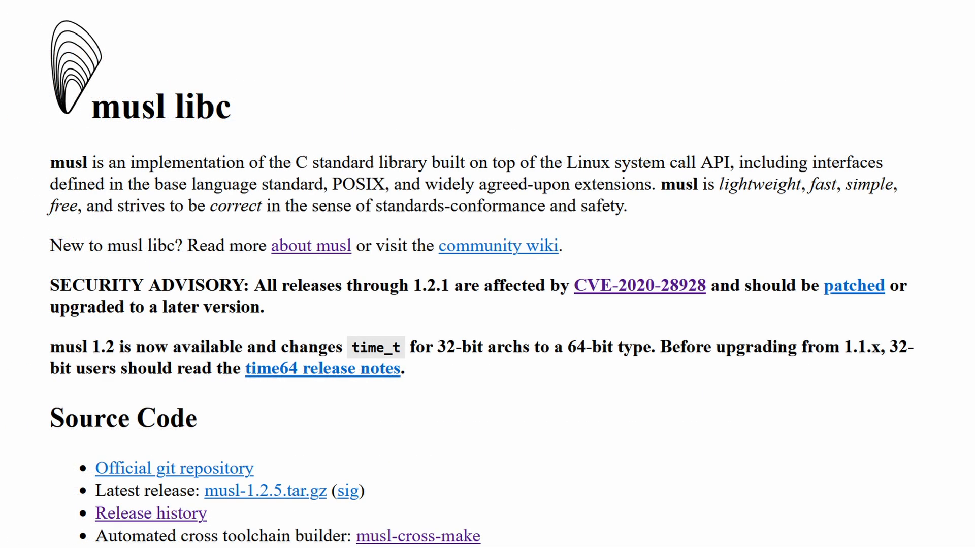
Highlight the musl home page's description of the lightweight C standard library
{"action": "left_click_drag", "start_coordinate": [723, 184], "coordinate": [87, 206]}
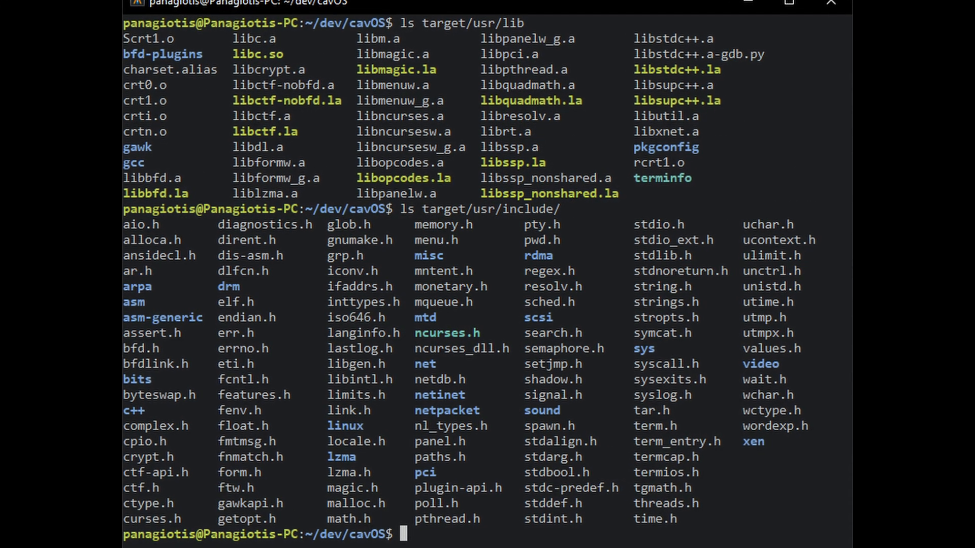
Scroll through the target's usr/lib libraries and usr/include header listing
{"action": "scroll", "scroll_direction": "down", "scroll_amount": 3}
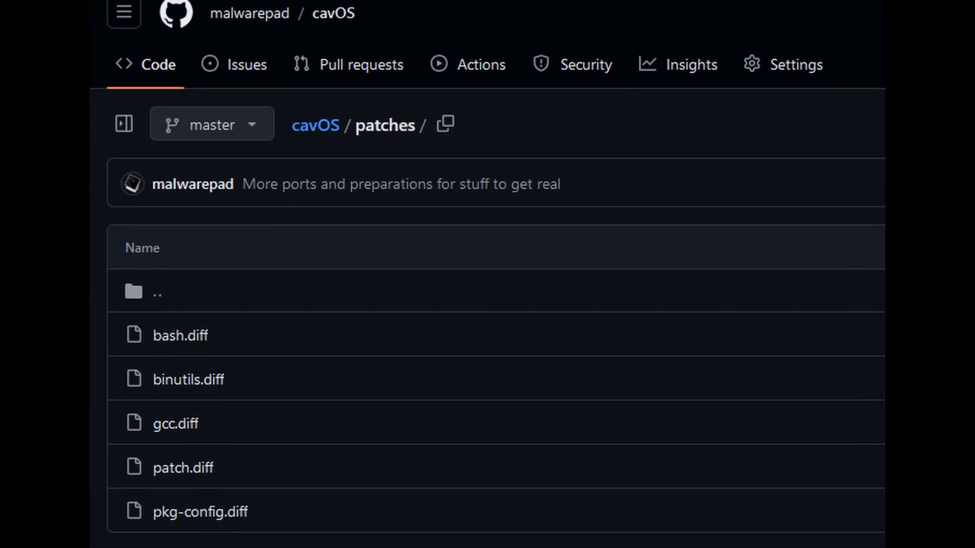
Browse the cavOS patches folder and open one of its diff files
{"action": "scroll", "scroll_direction": "down", "scroll_amount": 3}
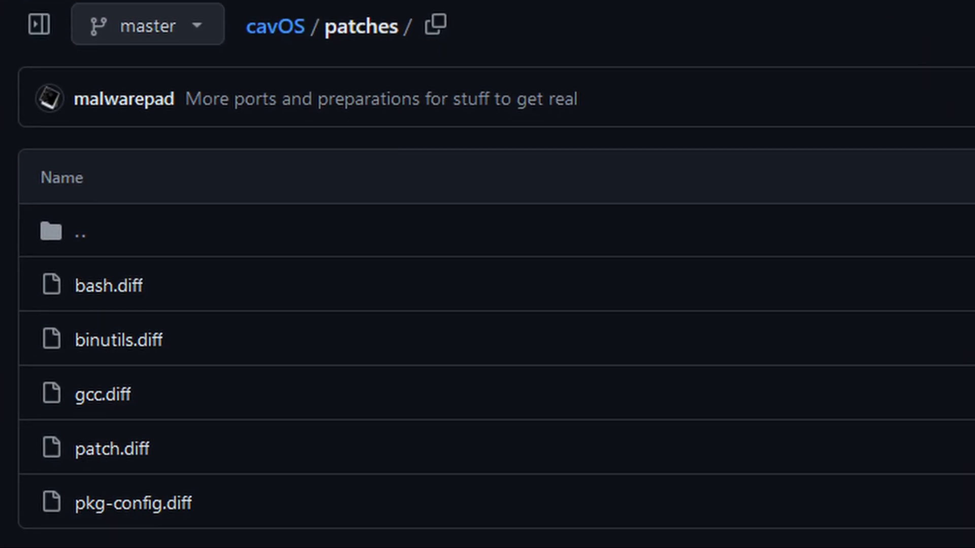
{"action": "left_click", "coordinate": [108, 285]}
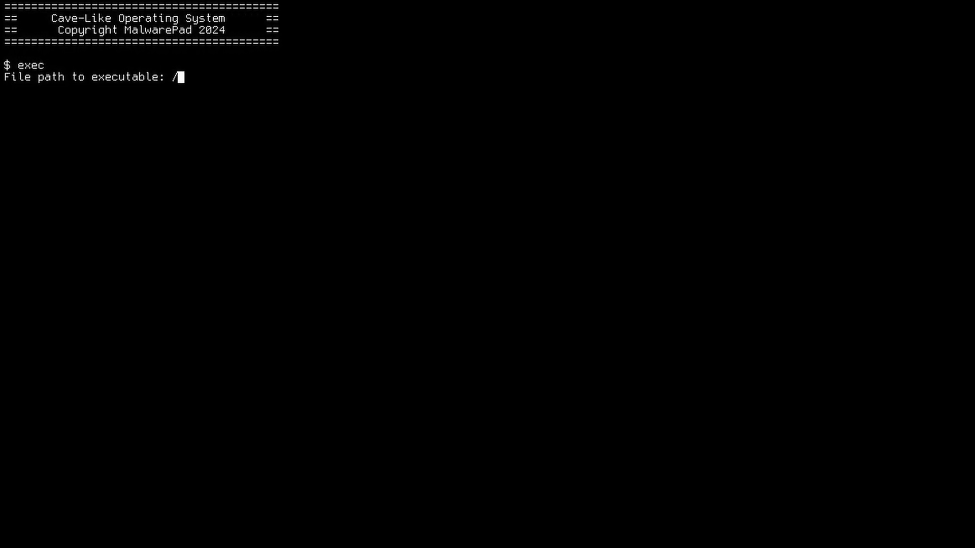
Exec /usr/bin/bash, then run help, clear, ls -l and begin cd files
{"action": "type", "text": "usr/bin/bash"}
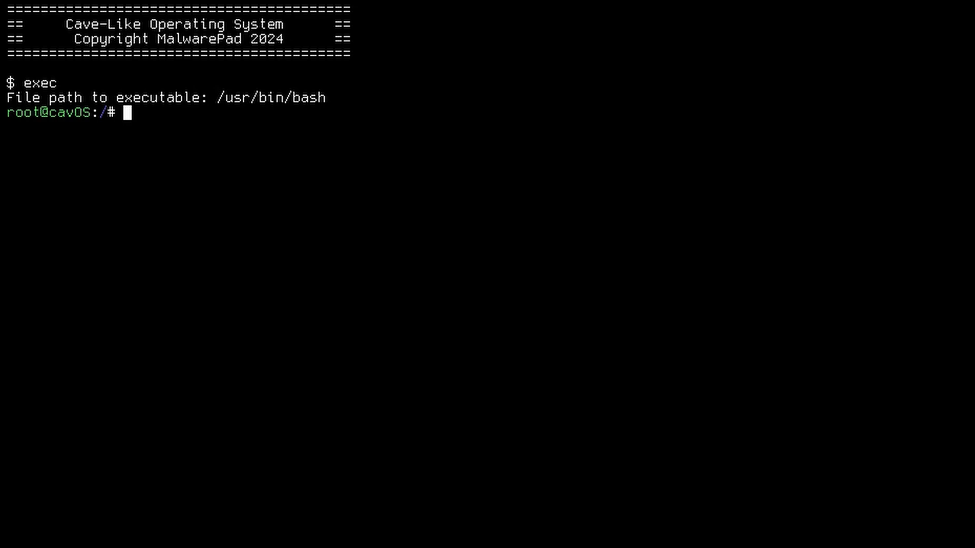
{"action": "type", "text": "help"}
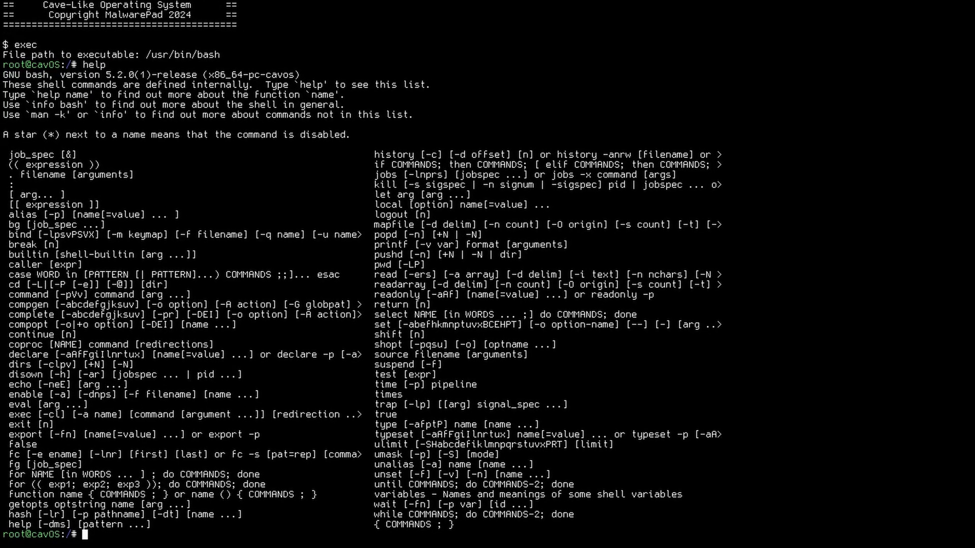
{"action": "type", "text": "cl"}
{"action": "type", "text": "whoami"}
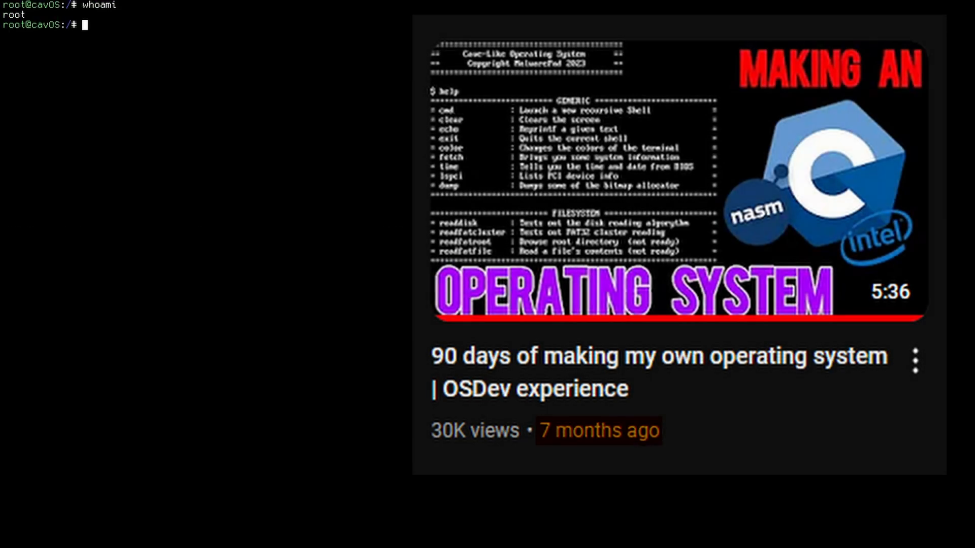
{"action": "type", "text": "ls -l"}
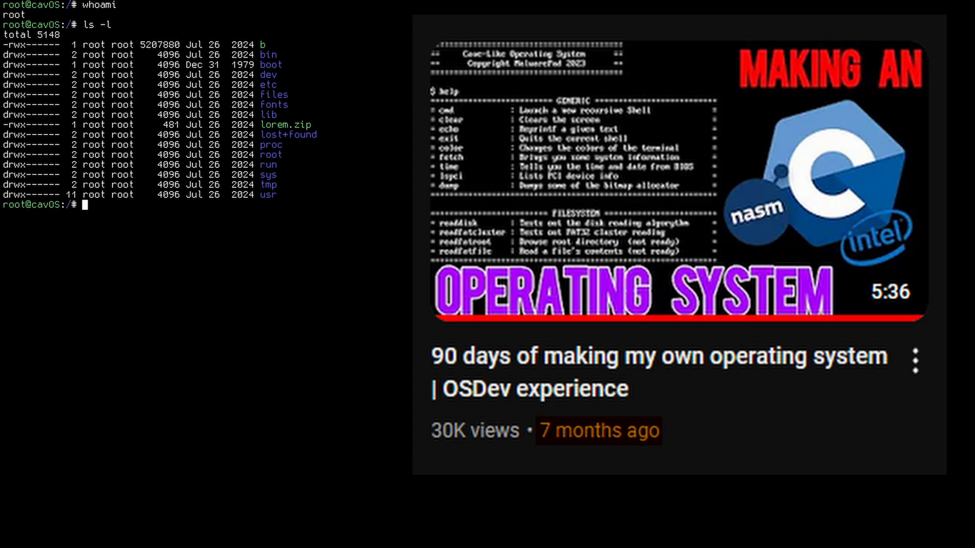
{"action": "type", "text": "cd fi"}
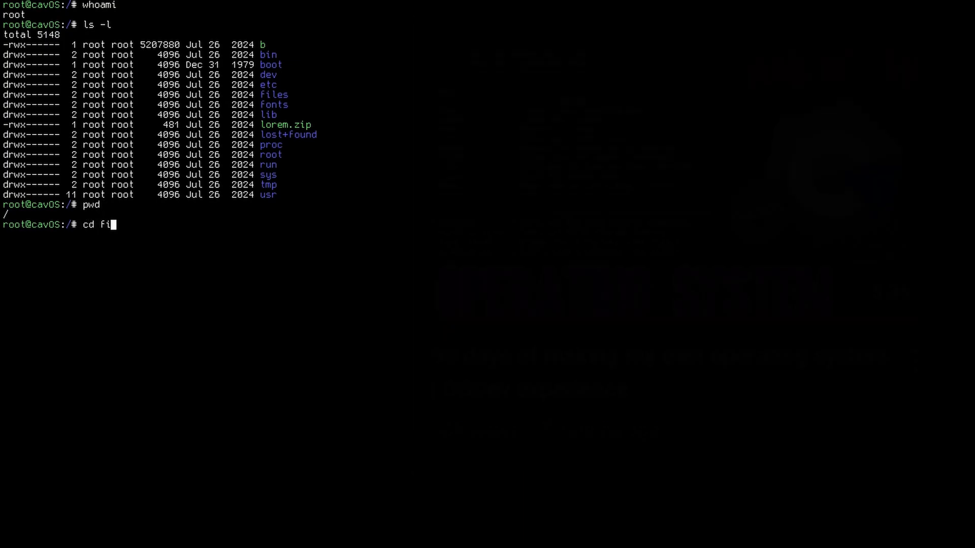